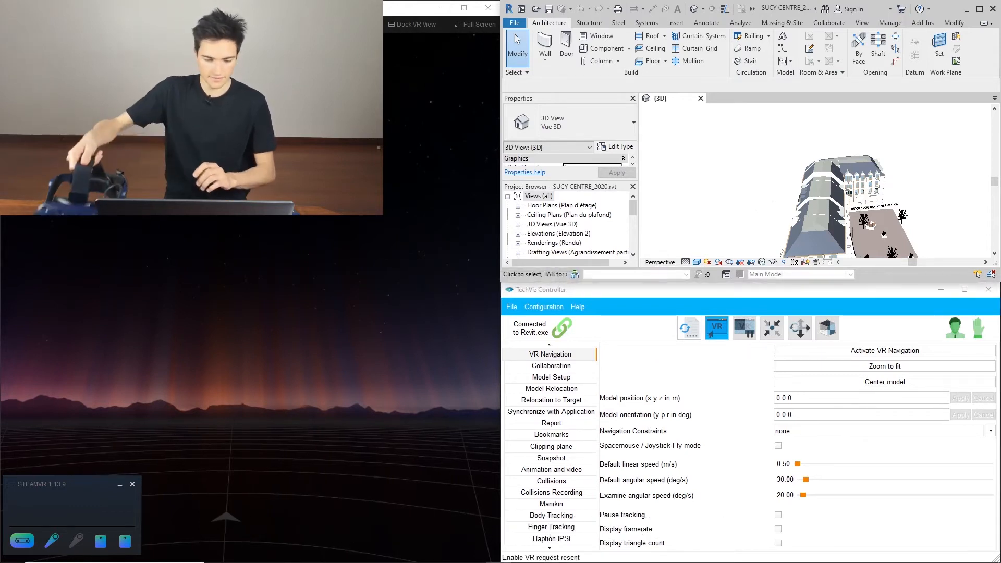
- Switch on VR output so the SUCY CENTRE Revit building renders in the headset
left_click(744, 328)
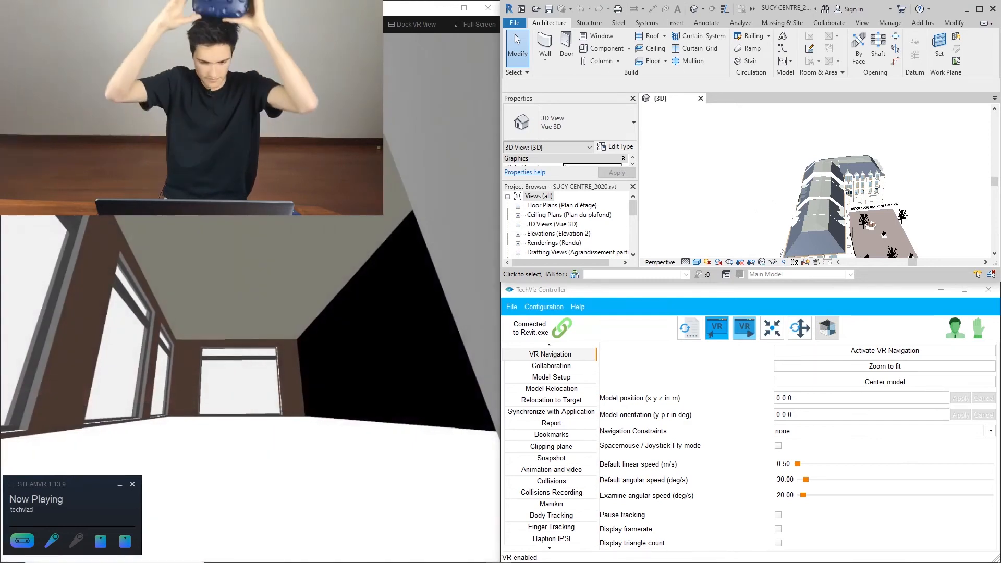